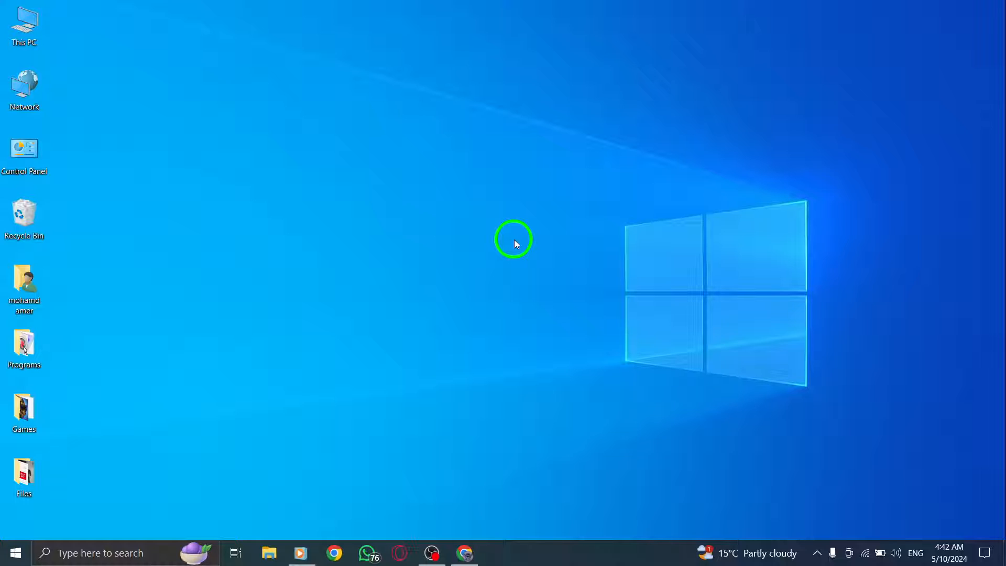
mouse_move(505, 334)
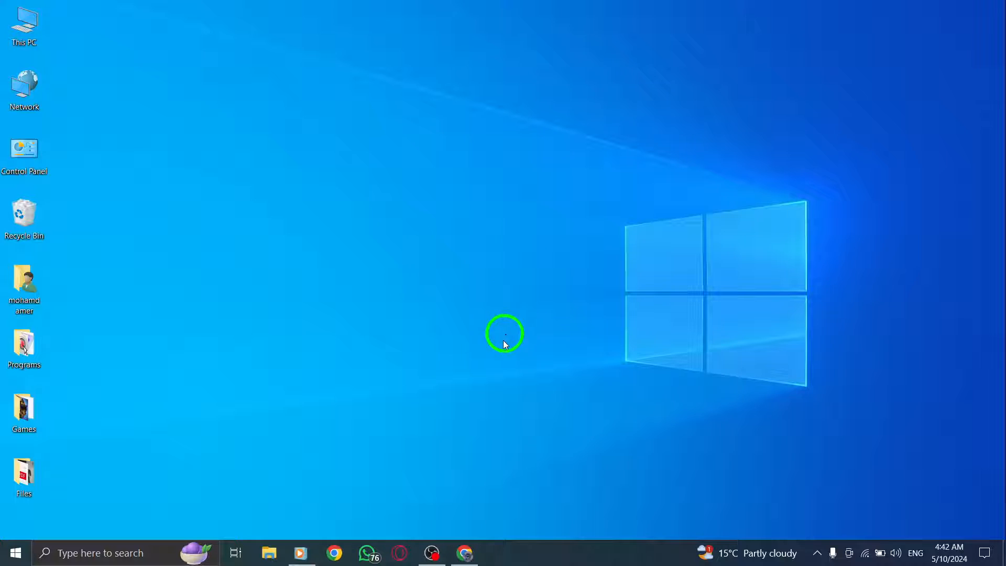
Step: Restore the WhatsApp Web window from the taskbar and reload the page
left_click(464, 552)
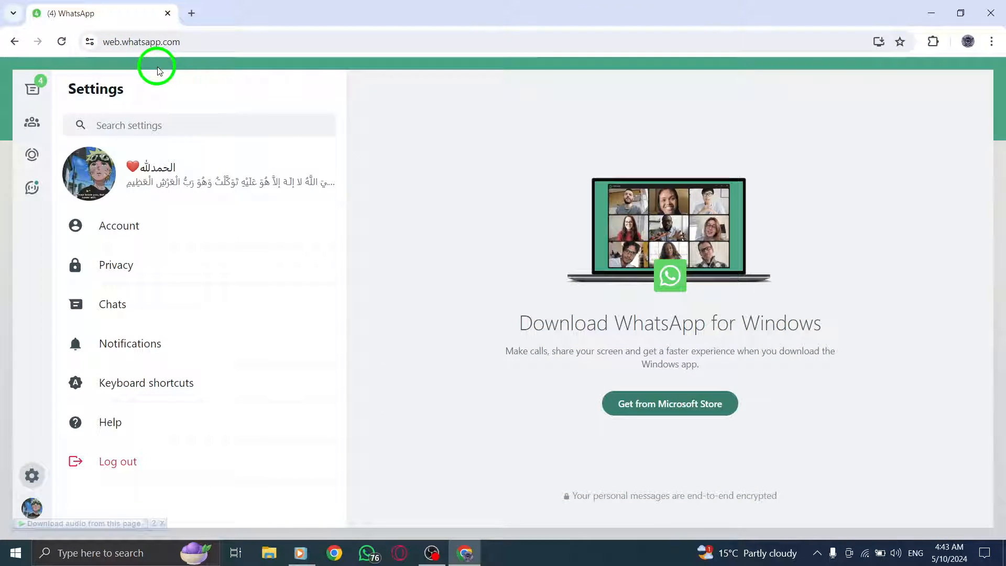
left_click(990, 42)
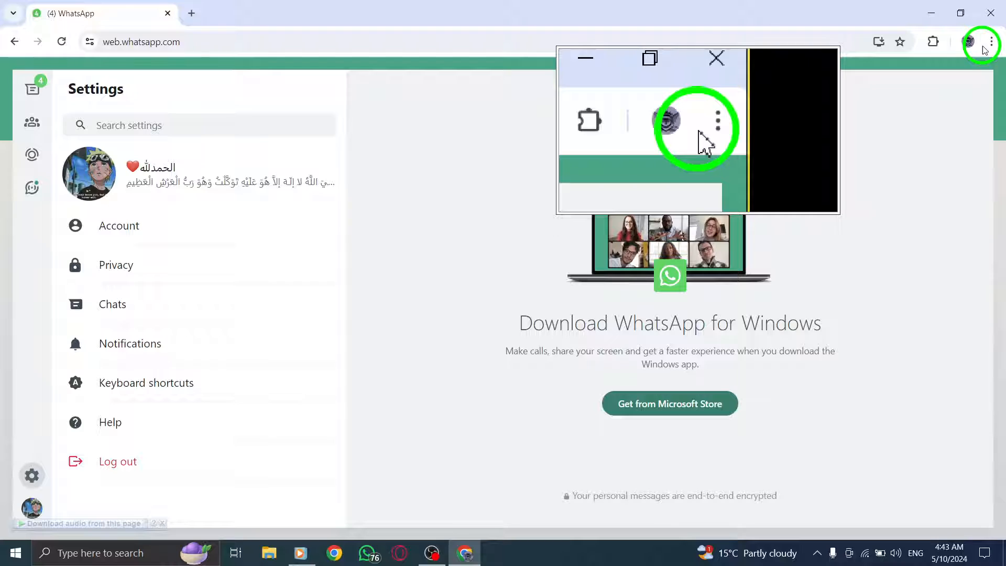
Step: Clear the last hour's history, cookies and cached files via Chrome's menu, then close the Settings tab
left_click(990, 42)
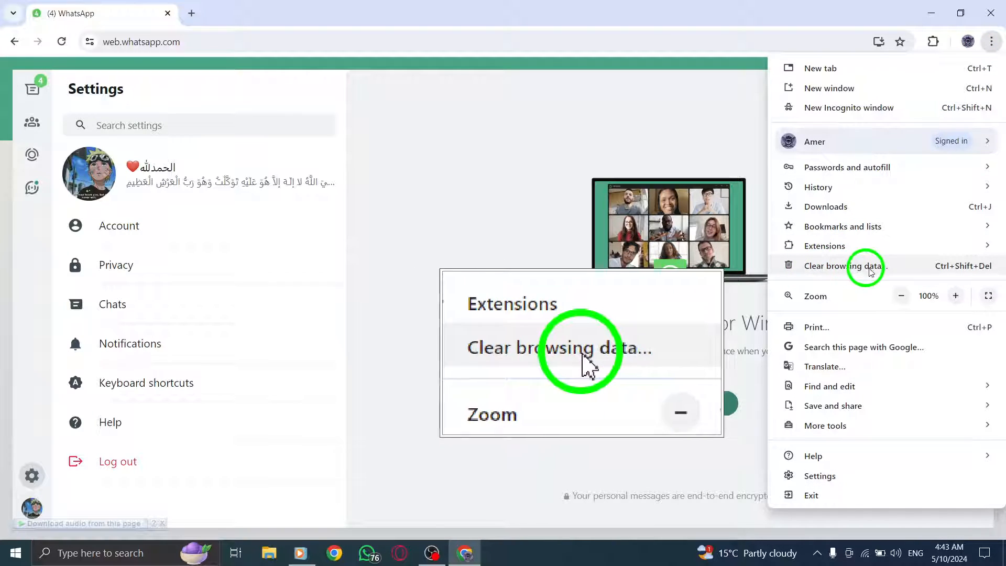
left_click(846, 266)
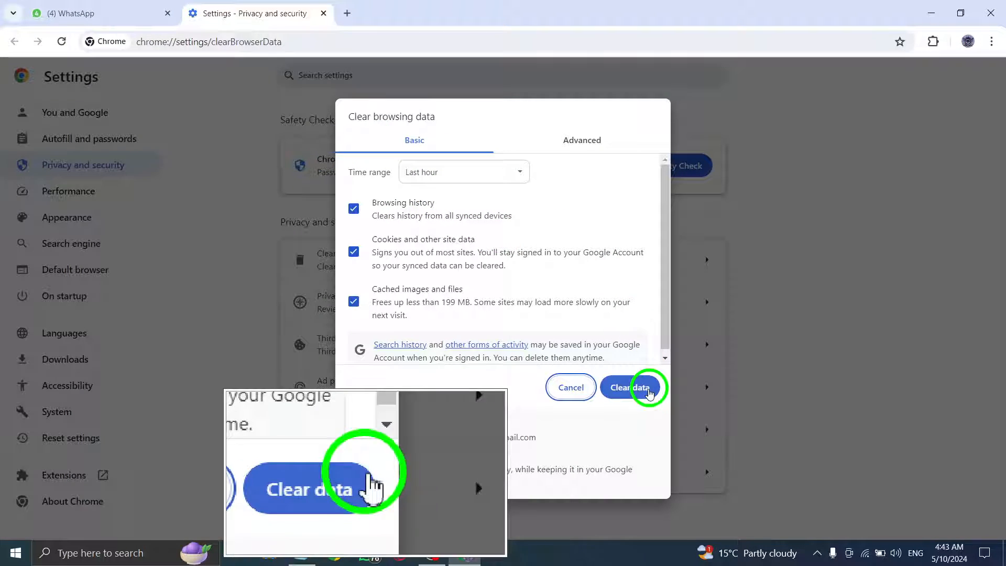
left_click(631, 387)
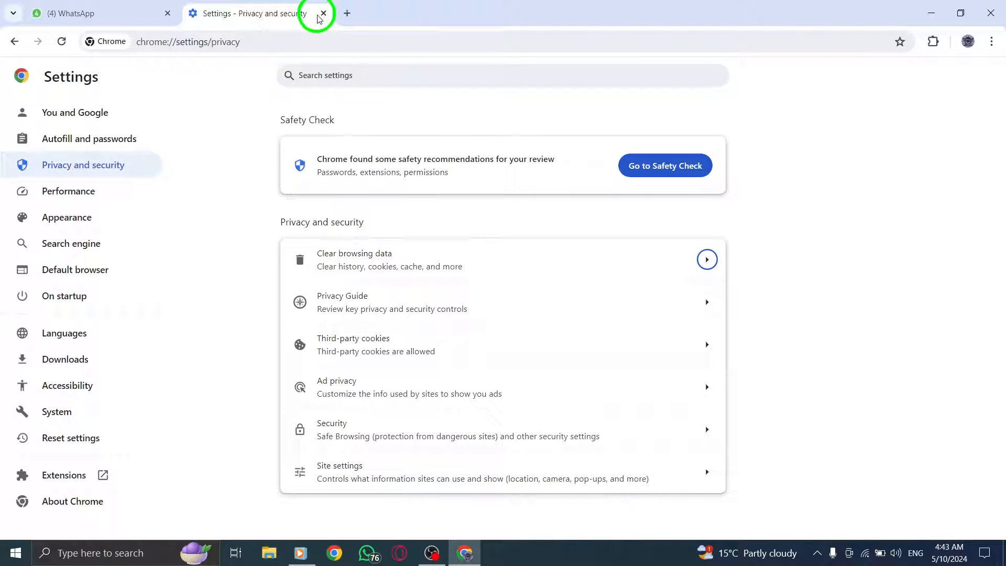
left_click(323, 13)
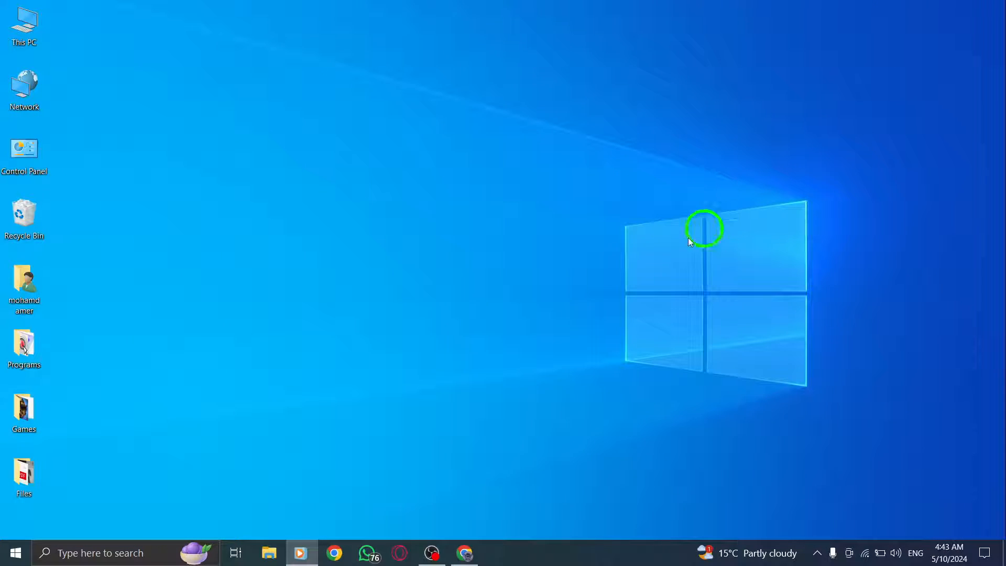
left_click(464, 553)
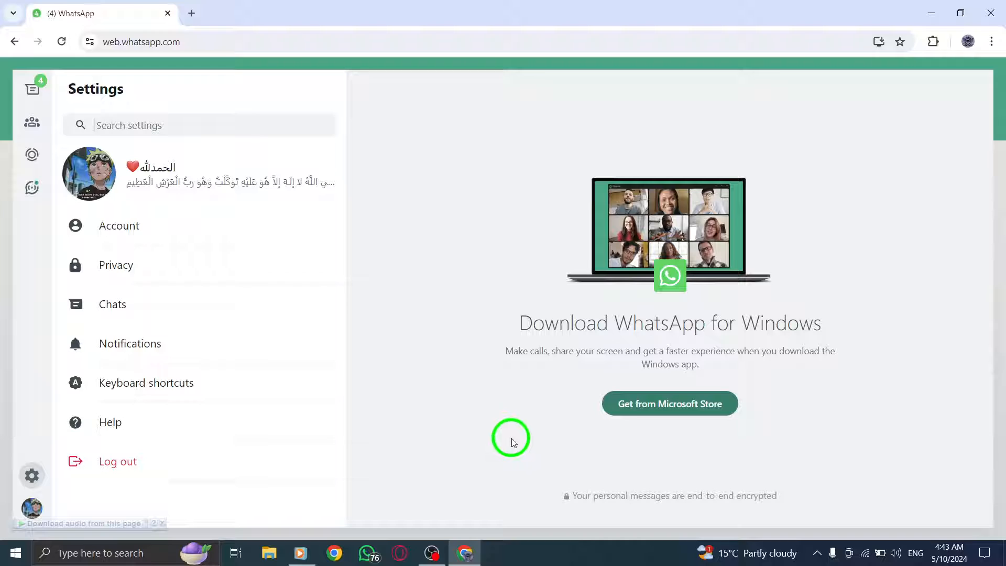
mouse_move(931, 19)
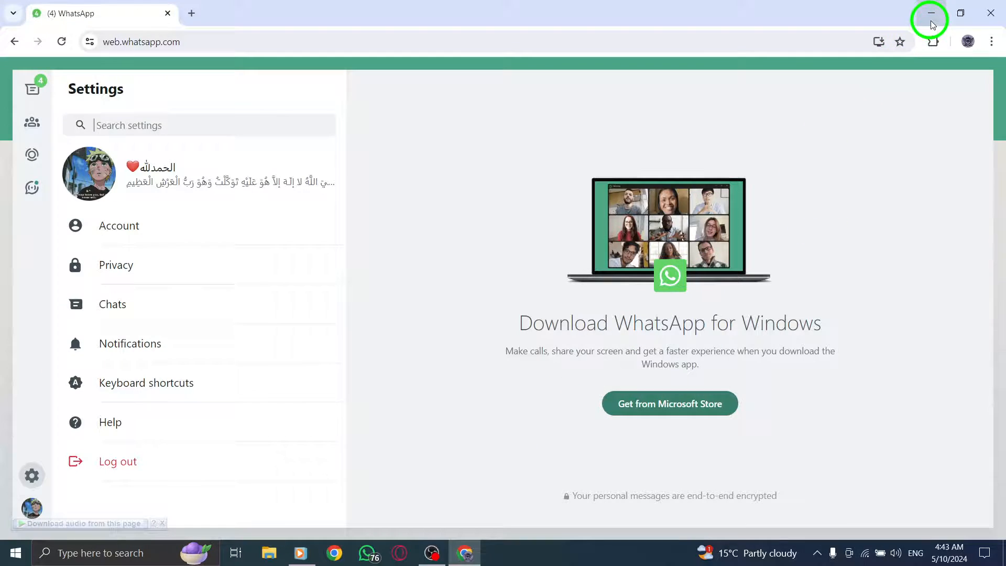
left_click(930, 13)
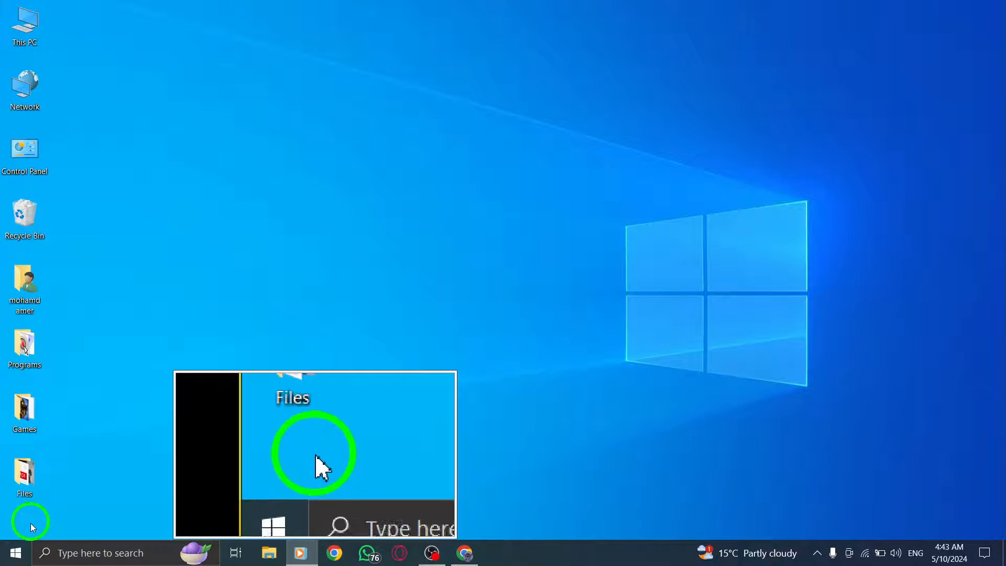
Step: Expand the Start menu's Power button to show Sleep, Shut down and Restart
left_click(15, 552)
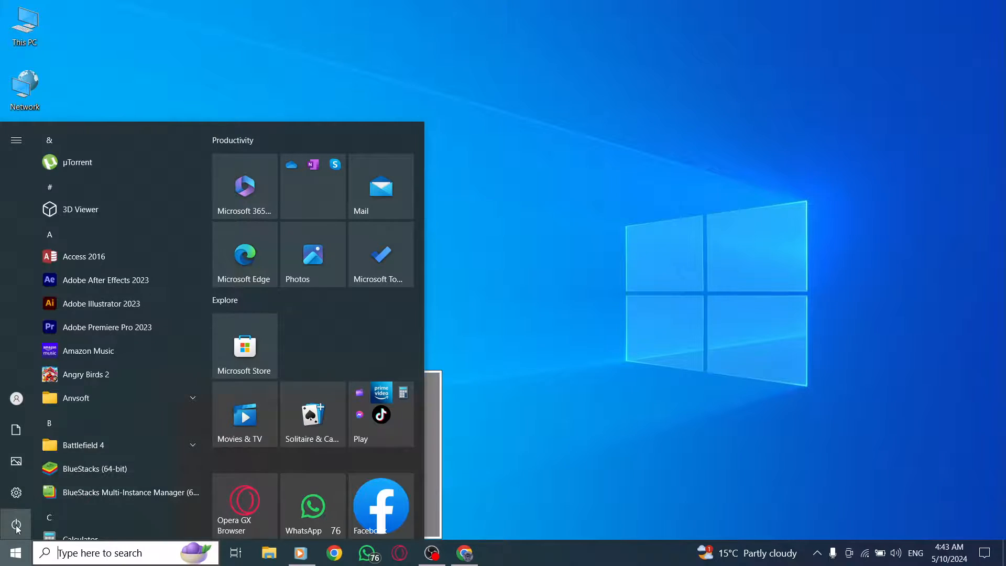
left_click(16, 524)
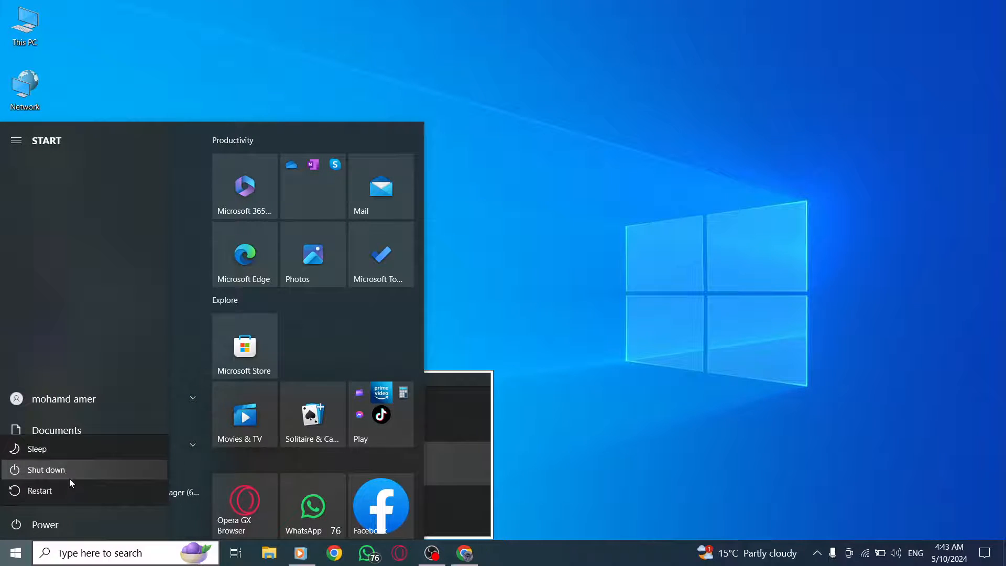